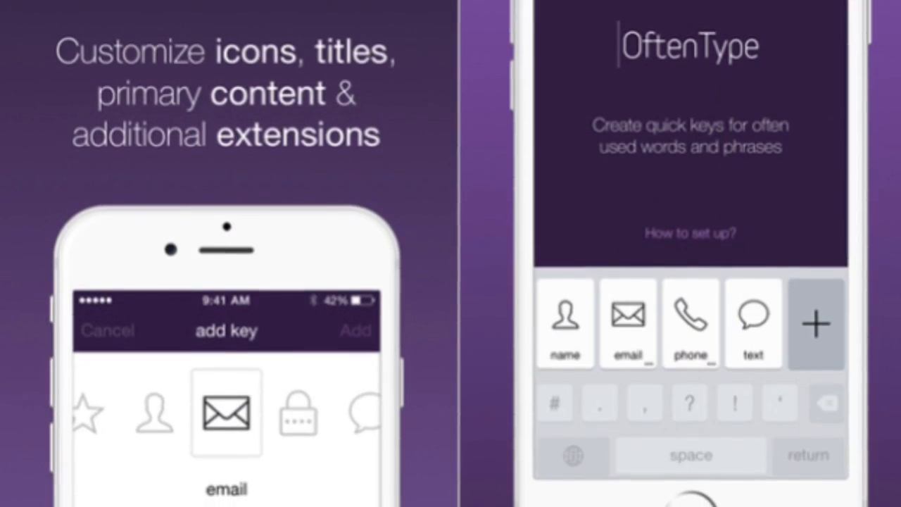
scroll(down, 3)
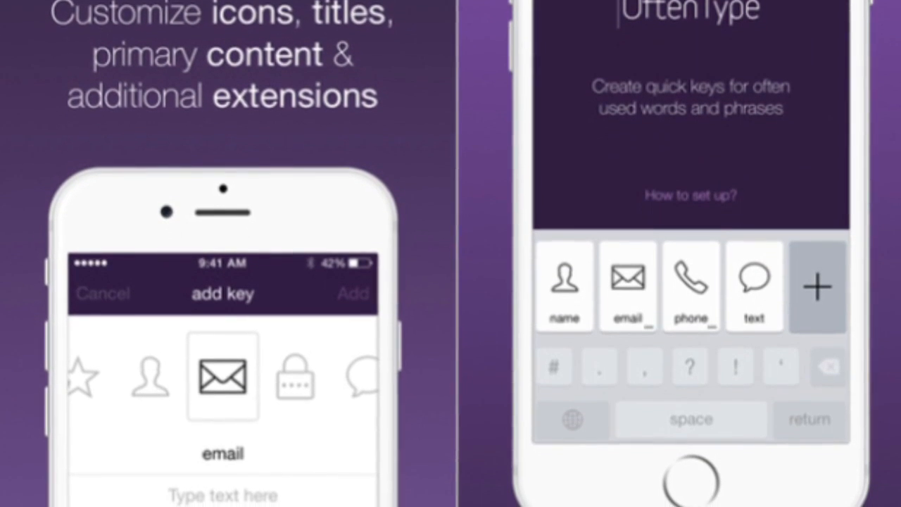
scroll(down, 3)
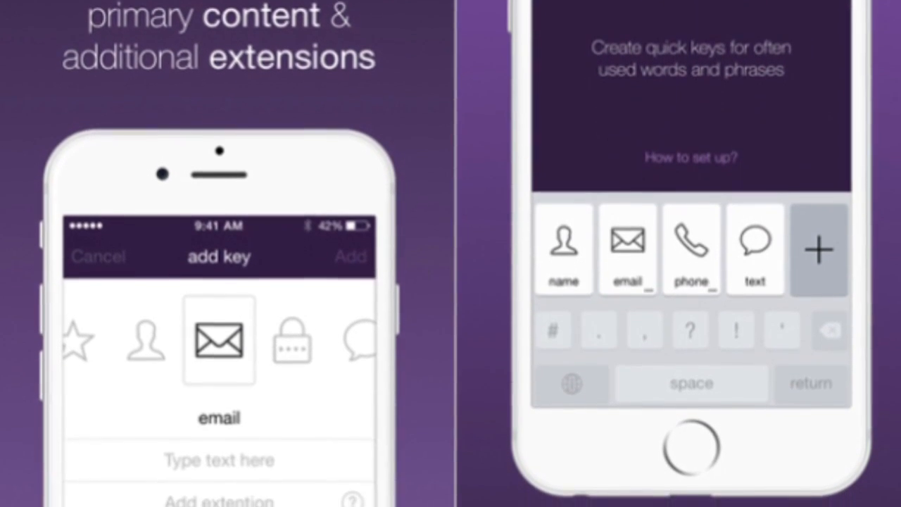
scroll(down, 3)
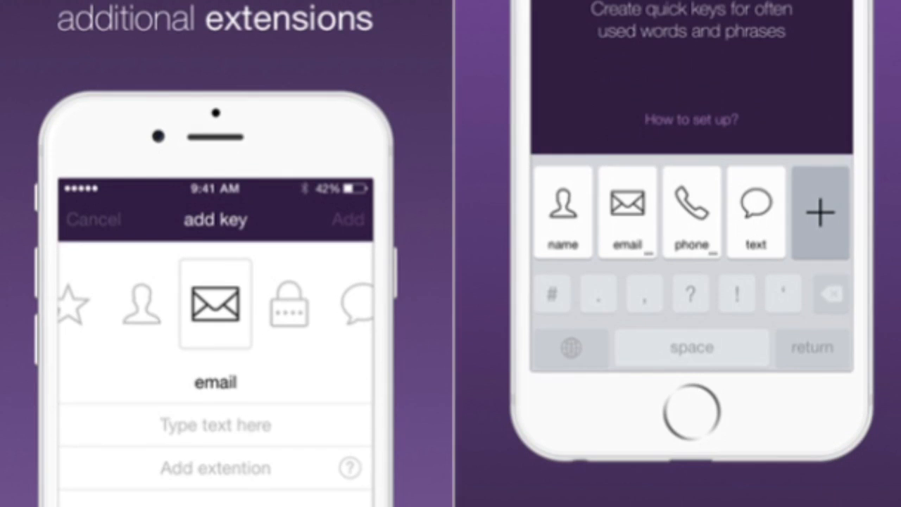